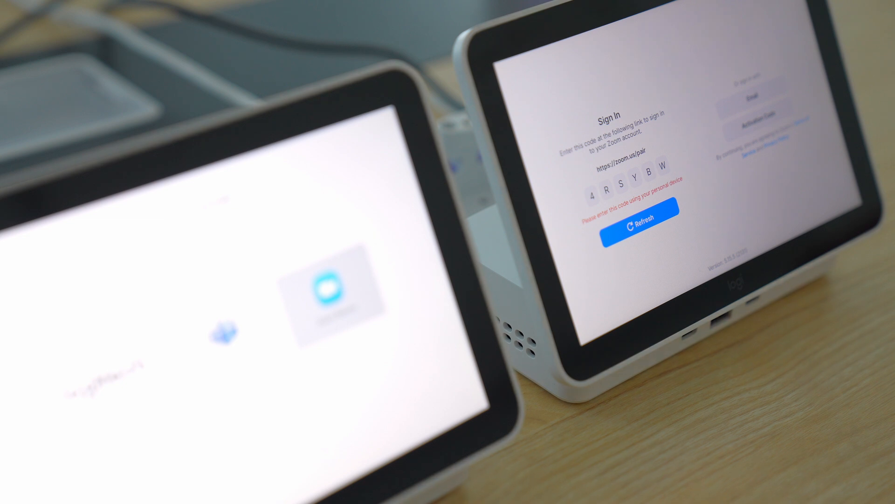
# Show the Workspace Reservation floor map for today, 07:45 PM–11:45 PM.
pyautogui.click(694, 229)
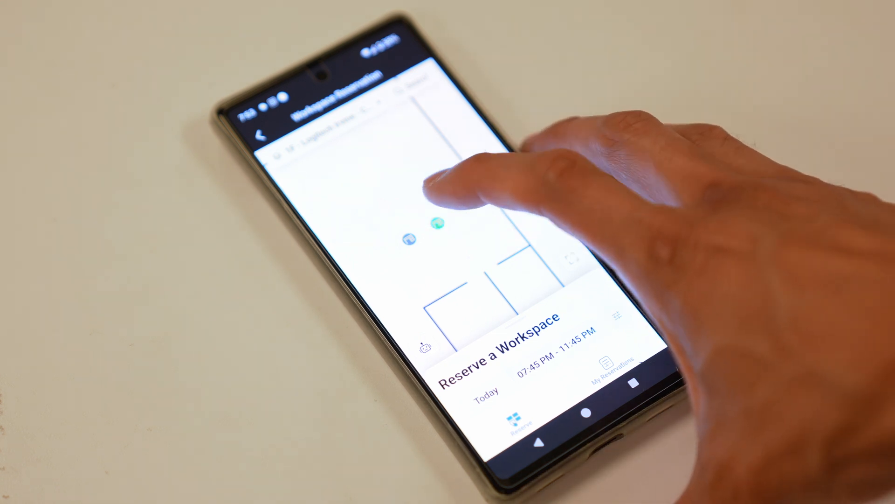
# Reserve desk 1F - Zoom Desk 1 from its floor-map details for today, 07:45 PM–11:45 PM.
pyautogui.click(440, 223)
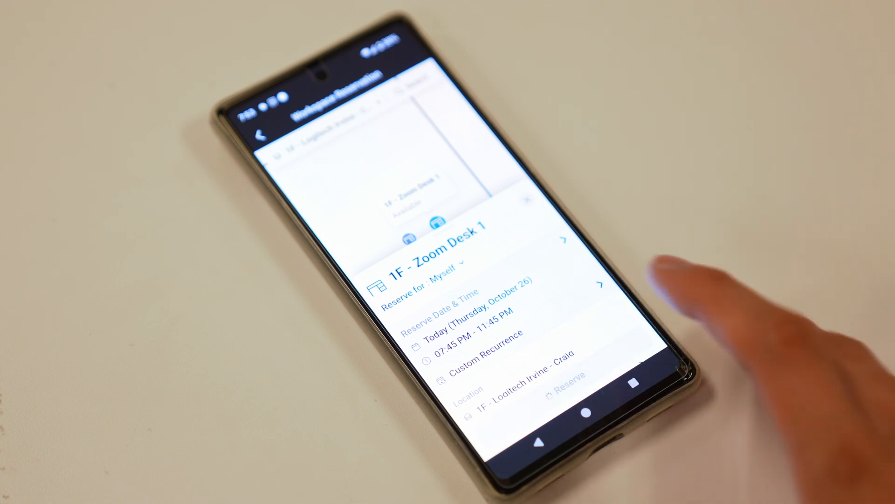
pyautogui.click(563, 381)
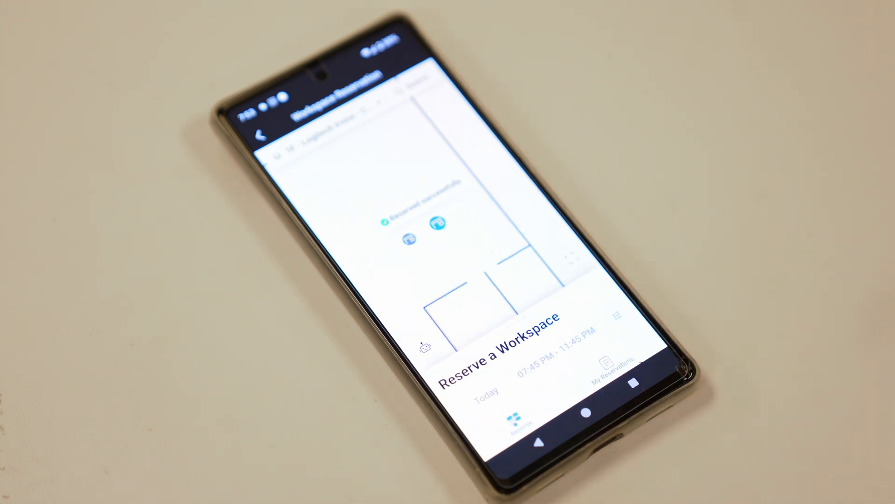